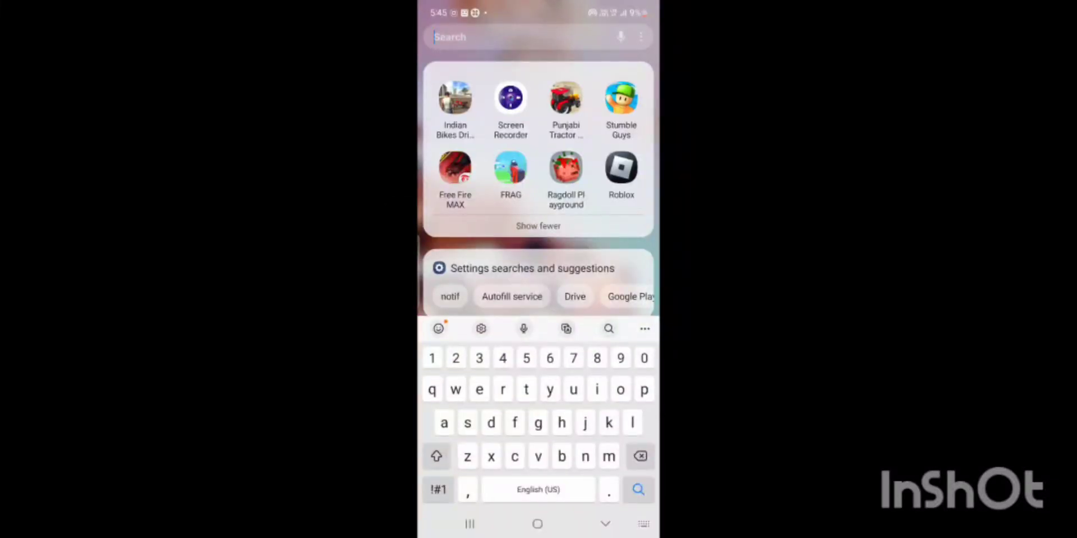
Launch Indian Bikes Driving 3D from the app search results, showing a rider on a motorbike.
left_click(455, 97)
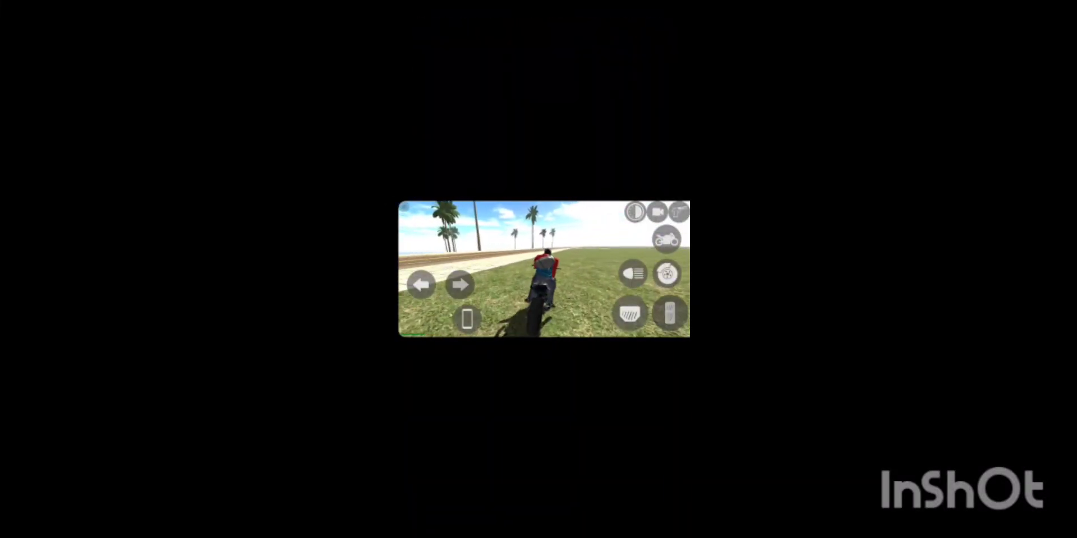